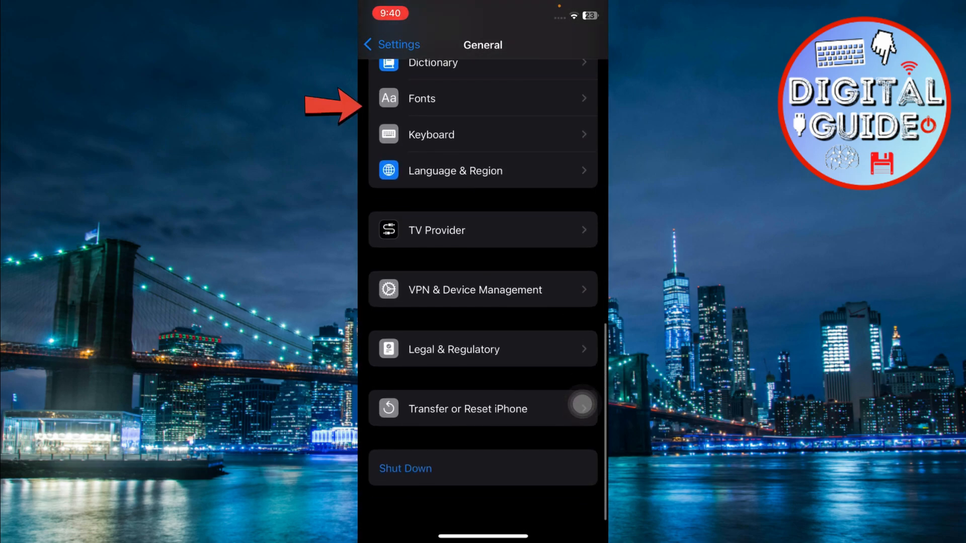
Go into Fonts and view My Fonts, which reports No Fonts Installed
{"action": "left_click", "coordinate": [482, 97]}
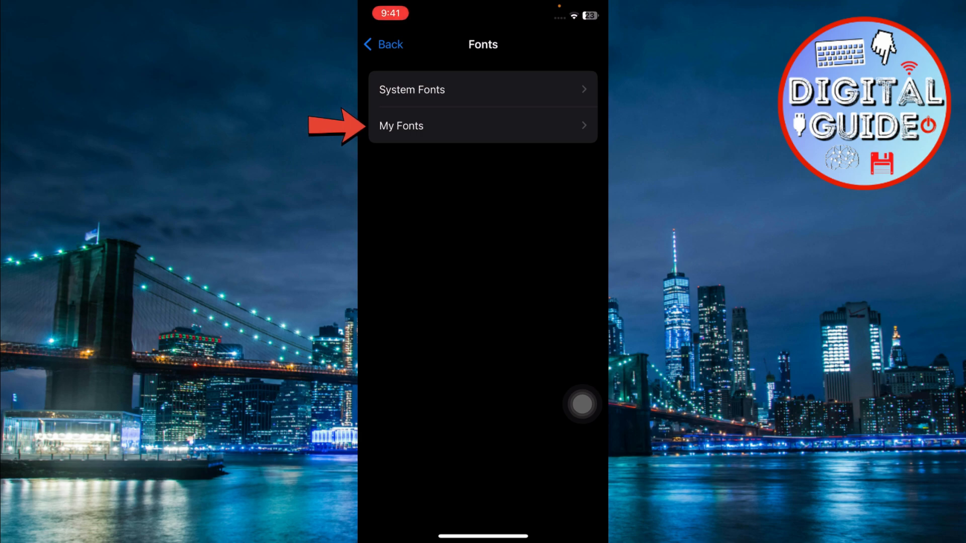
{"action": "left_click", "coordinate": [482, 126]}
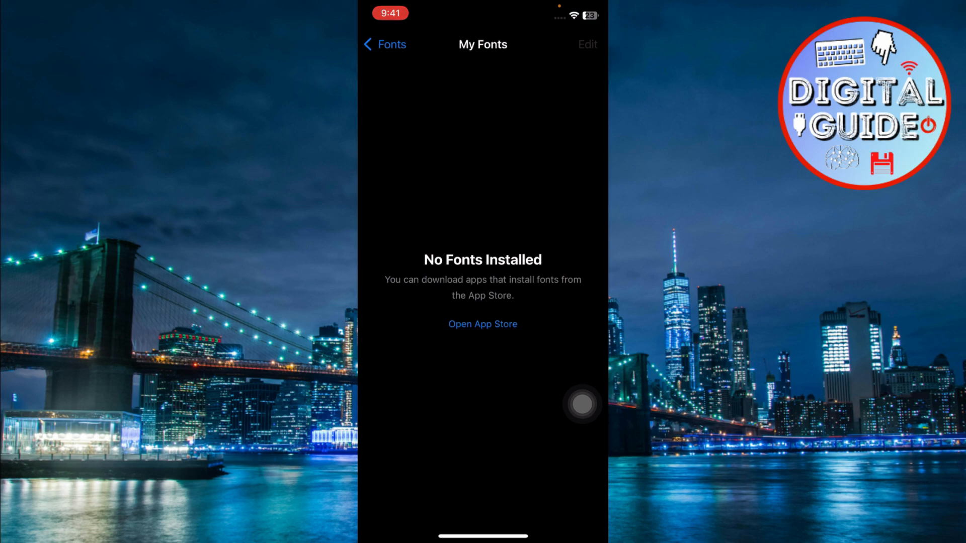
View the System Fonts list starting at Academy Engraved LET
{"action": "left_click", "coordinate": [482, 324]}
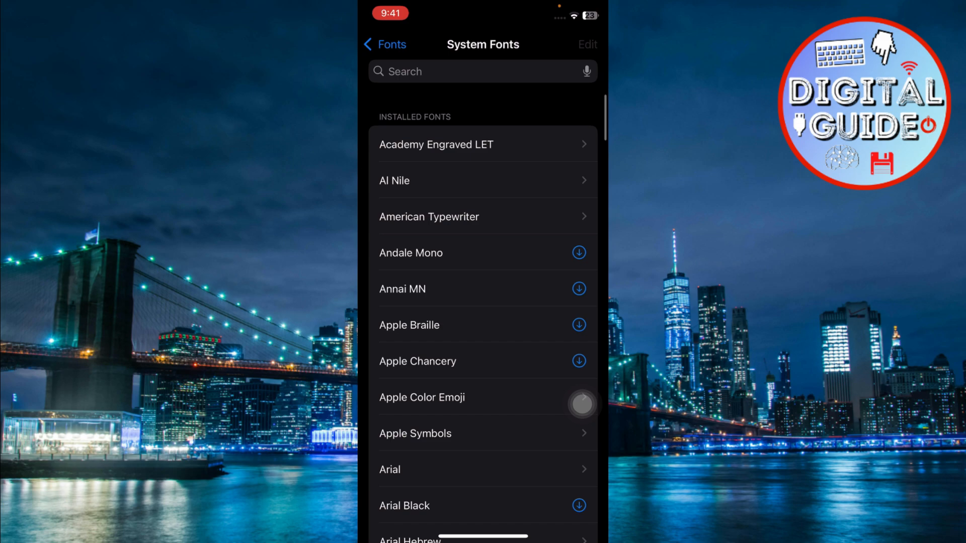
Scroll the list and view Bodoni 72 Oldstyle's details: version 13.0d2e1, three typefaces
{"action": "scroll", "scroll_direction": "down", "scroll_amount": 3}
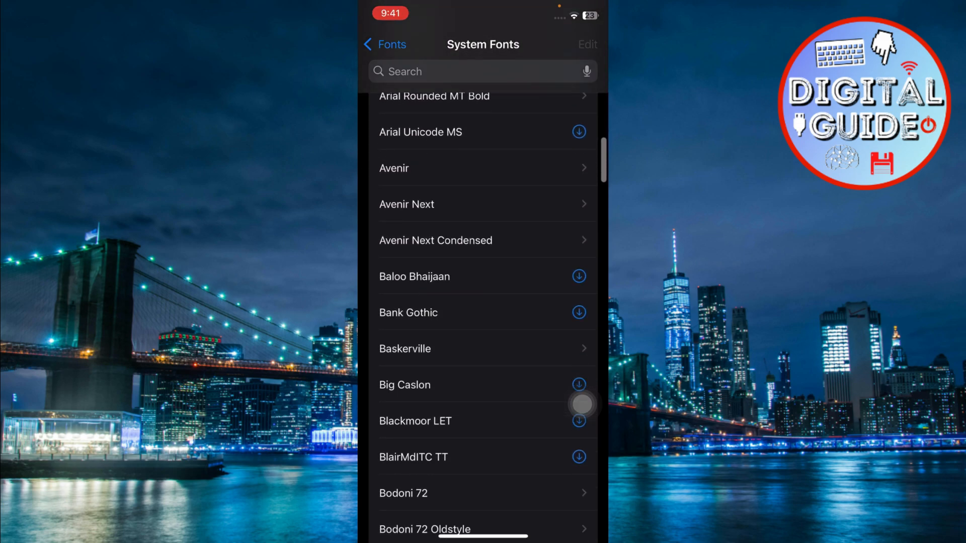
{"action": "scroll", "scroll_direction": "down", "scroll_amount": 3}
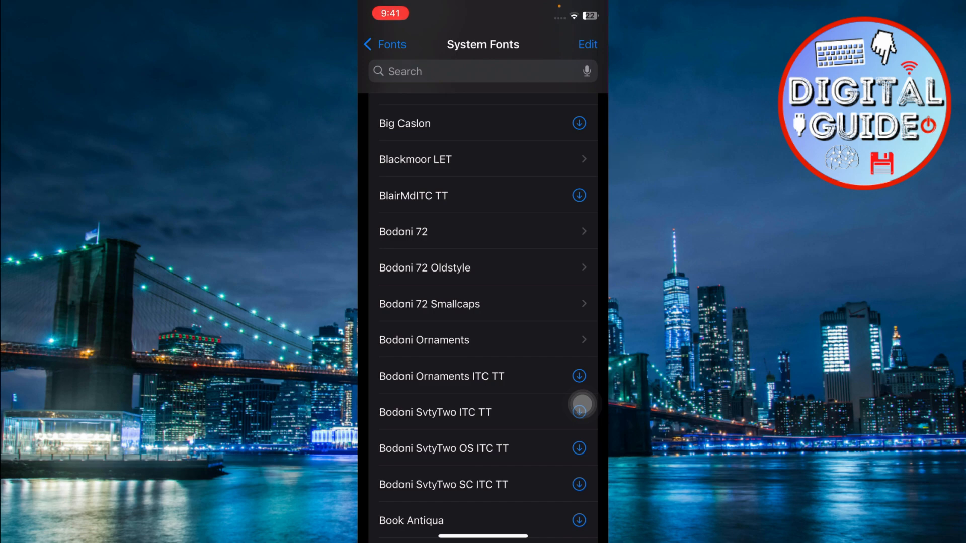
{"action": "left_click", "coordinate": [425, 267]}
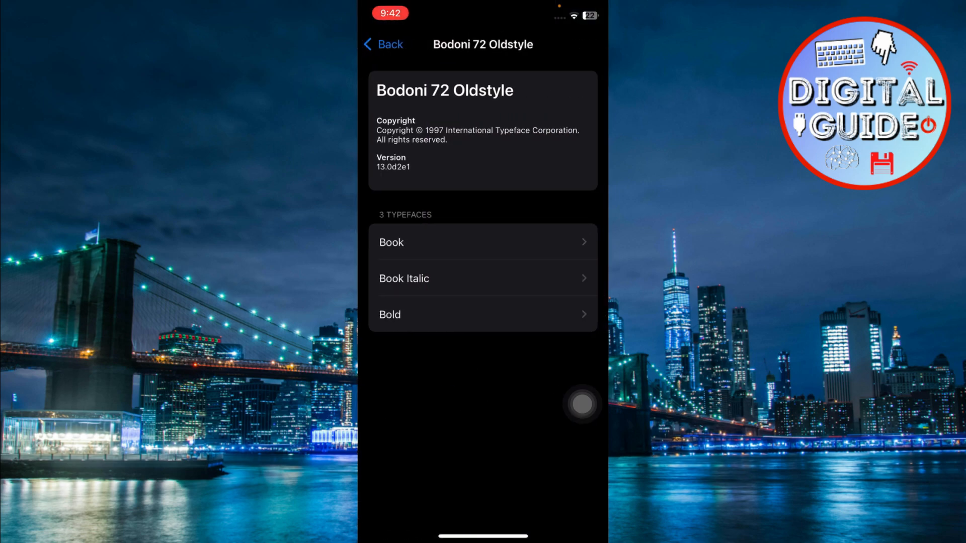
Preview the Book typeface showing uppercase, lowercase and digits
{"action": "left_click", "coordinate": [484, 242]}
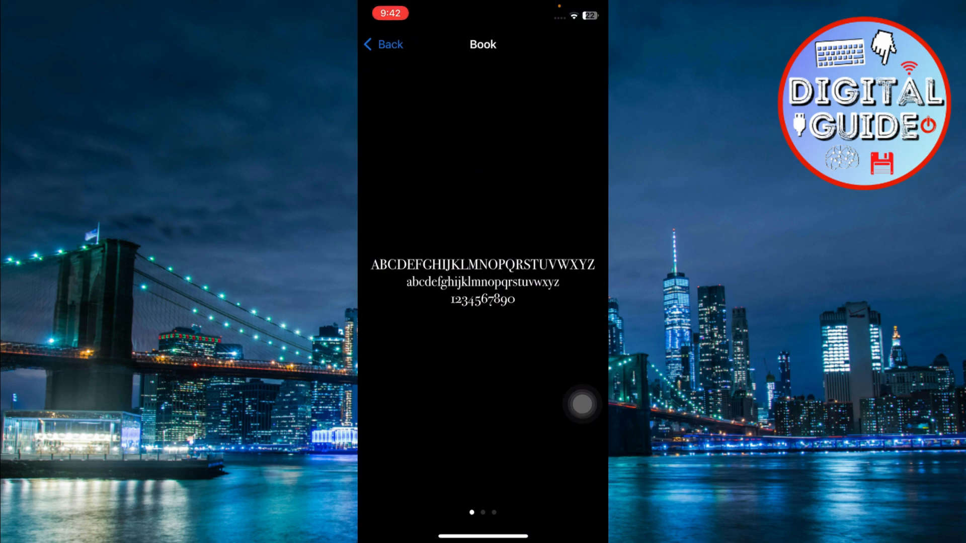